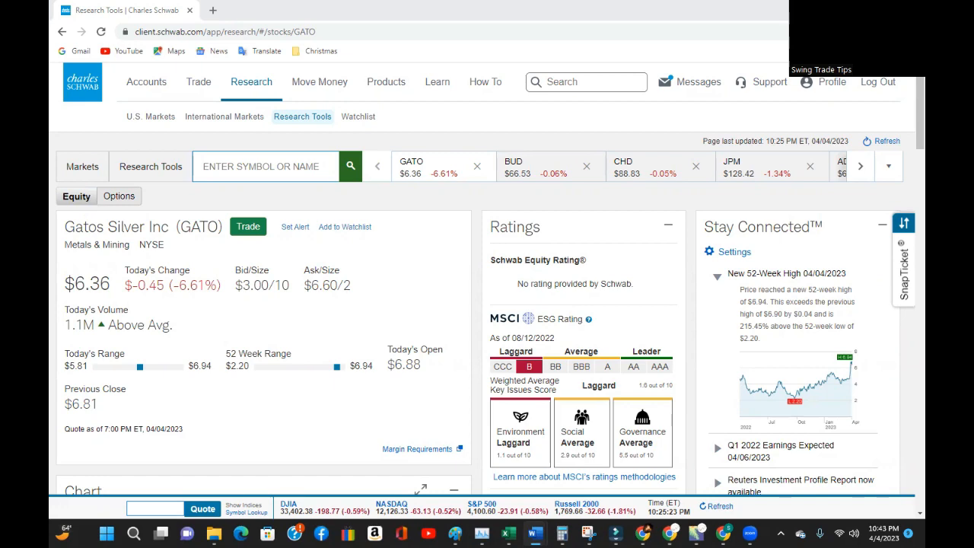
pyautogui.moveTo(319, 311)
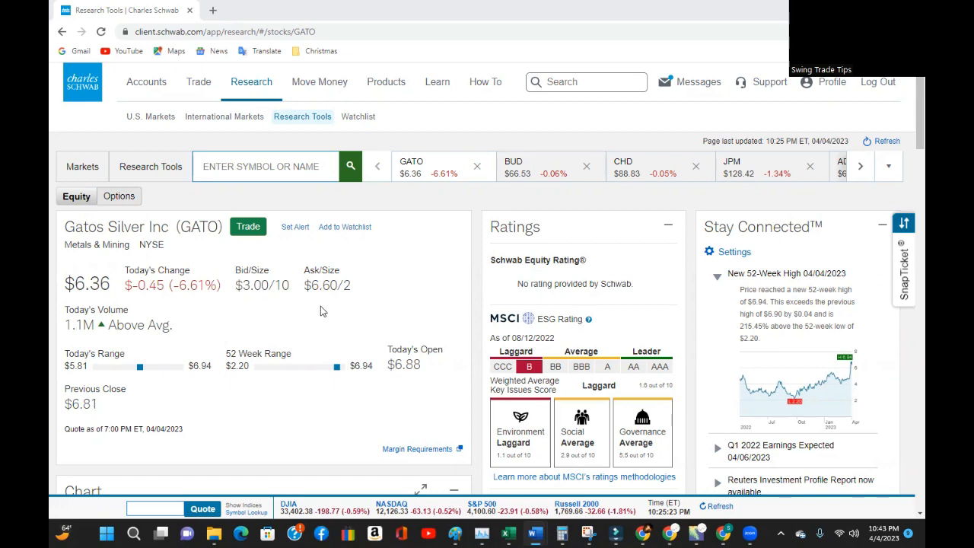
# Expand GATO's one-year chart into the full interactive chart page.
pyautogui.scroll(-3)
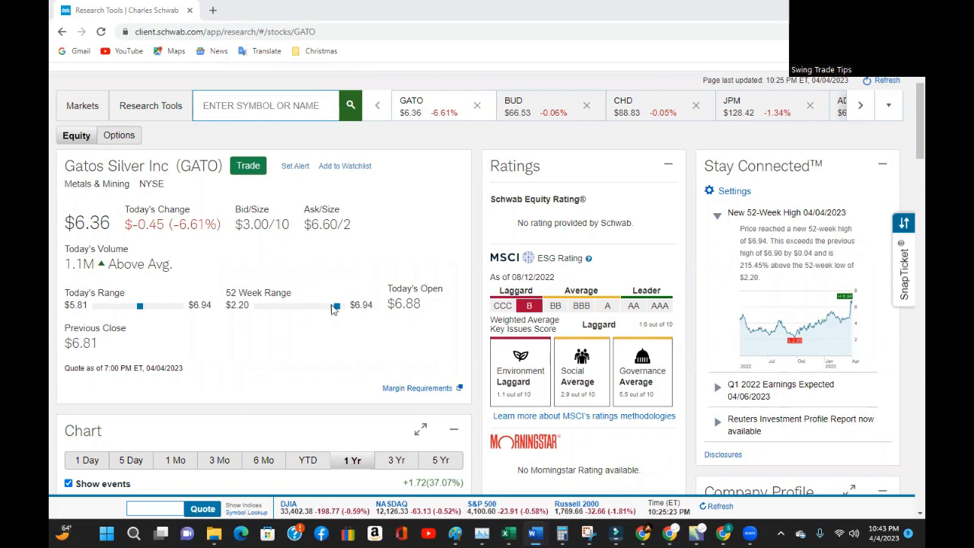
pyautogui.moveTo(341, 308)
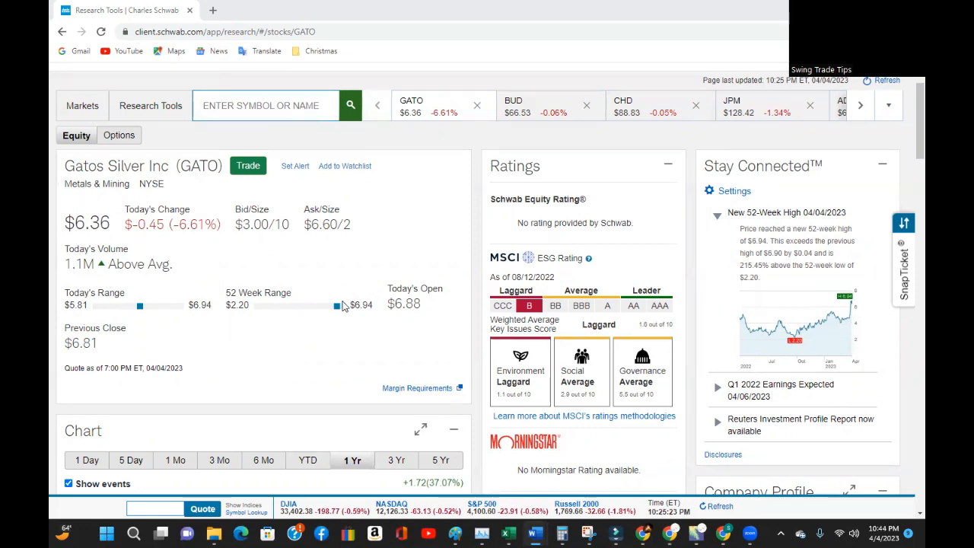
pyautogui.scroll(-3)
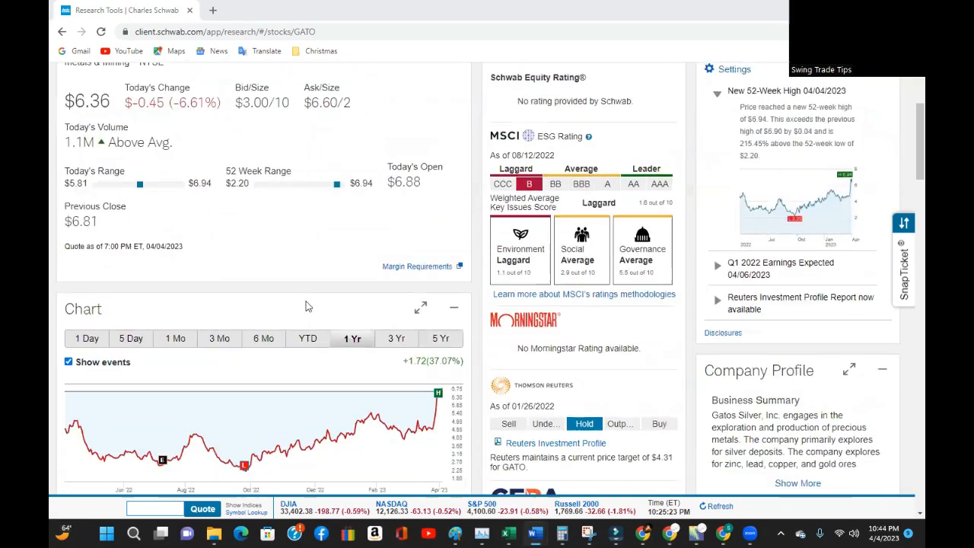
pyautogui.click(420, 308)
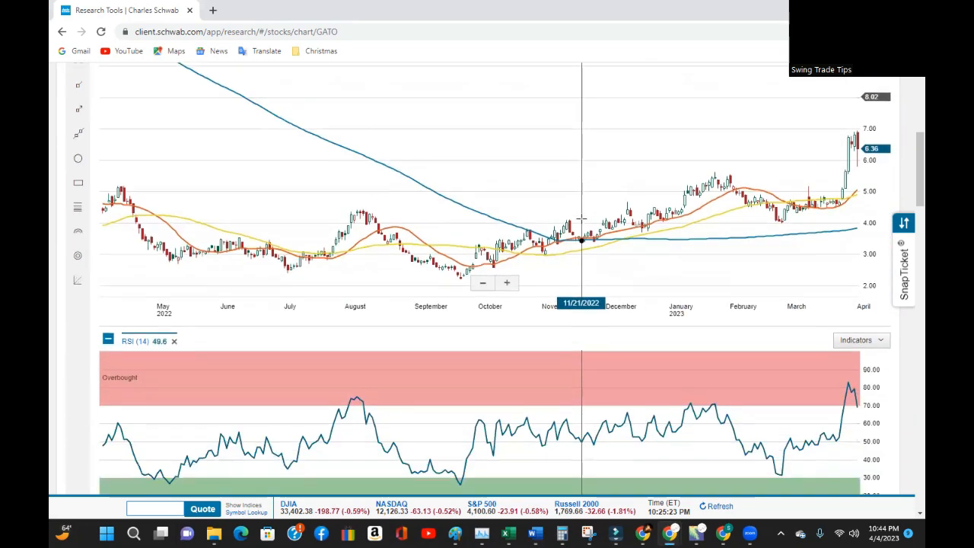
# Scroll down through the RSI and slow/fast stochastics panels beneath the price chart.
pyautogui.scroll(-3)
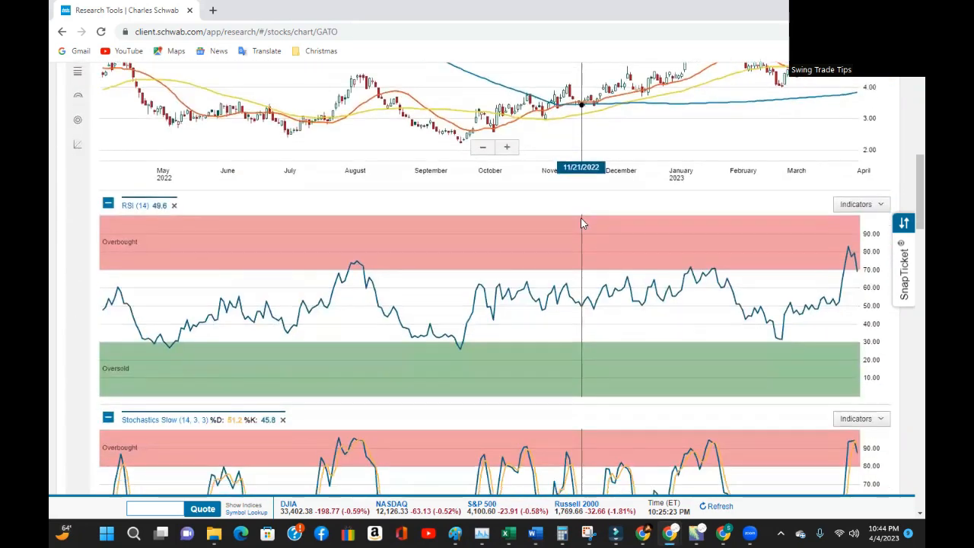
pyautogui.scroll(-3)
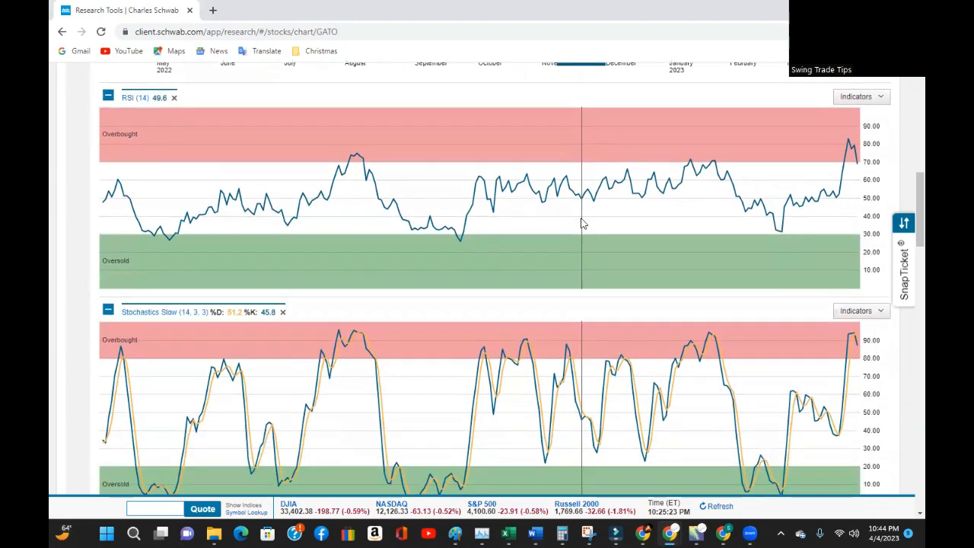
pyautogui.scroll(-3)
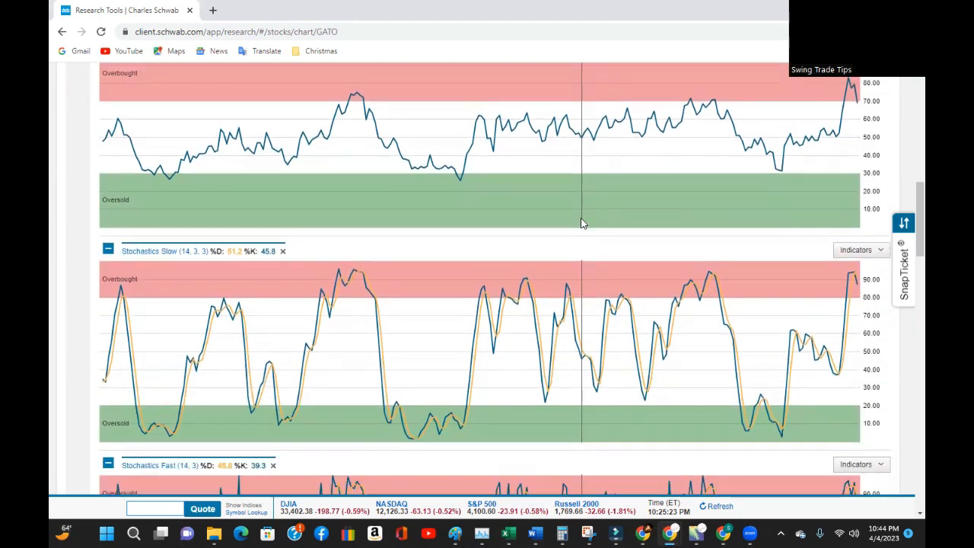
pyautogui.scroll(-3)
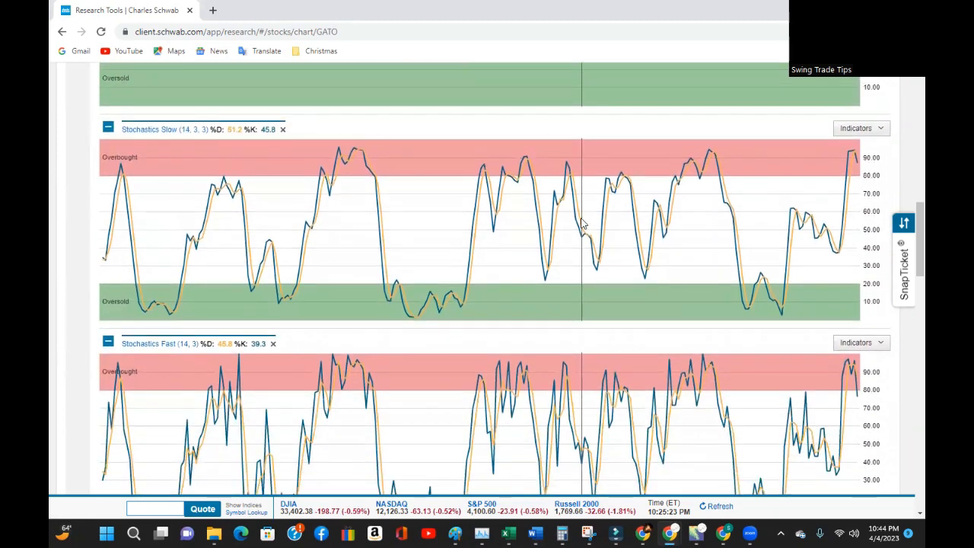
pyautogui.scroll(-3)
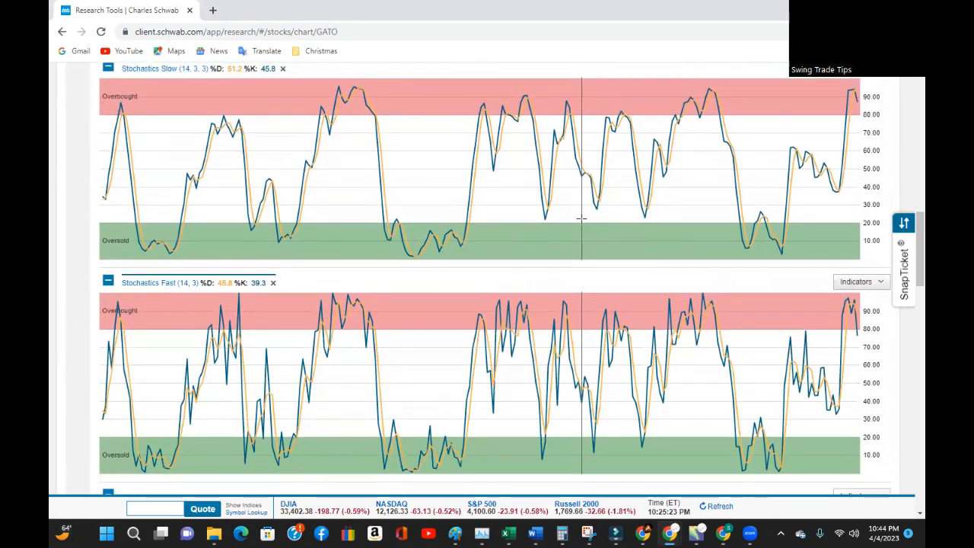
pyautogui.scroll(-3)
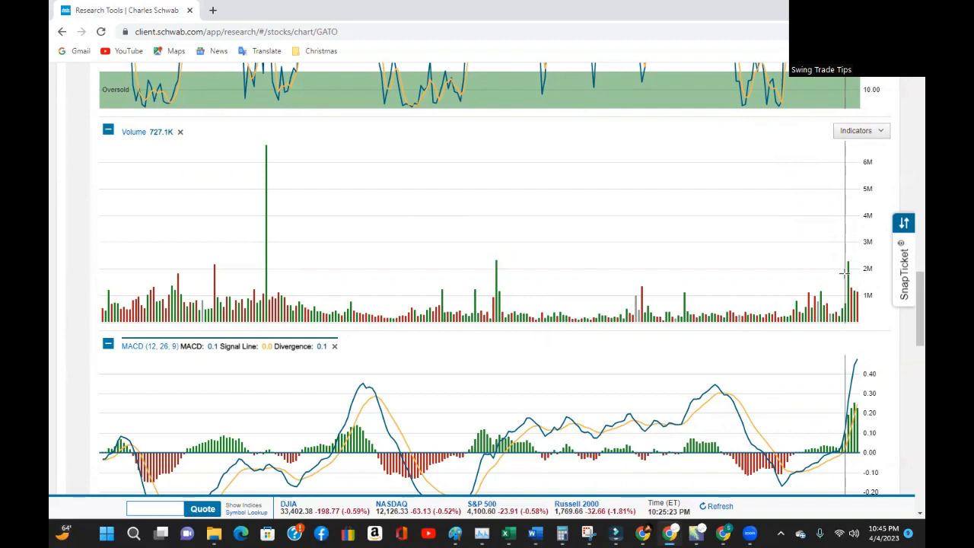
pyautogui.moveTo(845, 272)
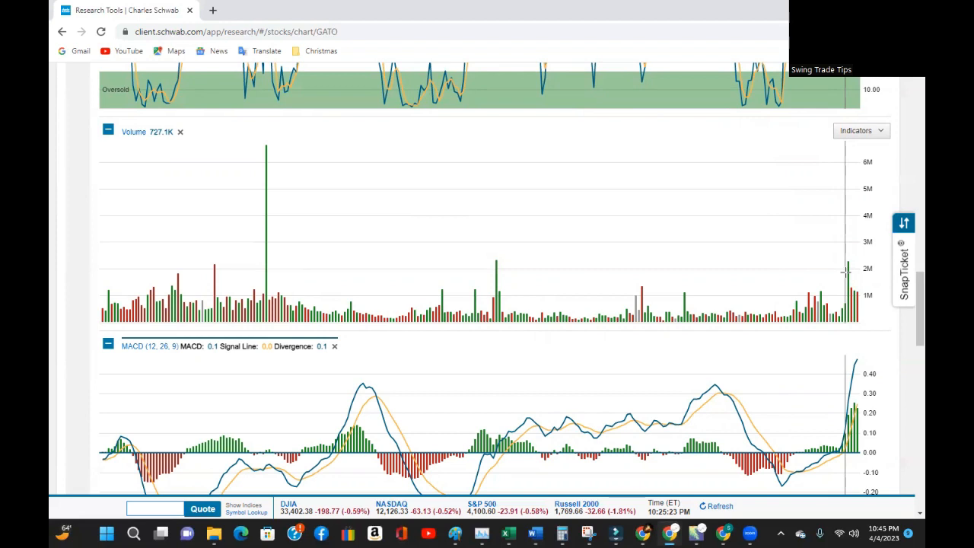
pyautogui.moveTo(836, 285)
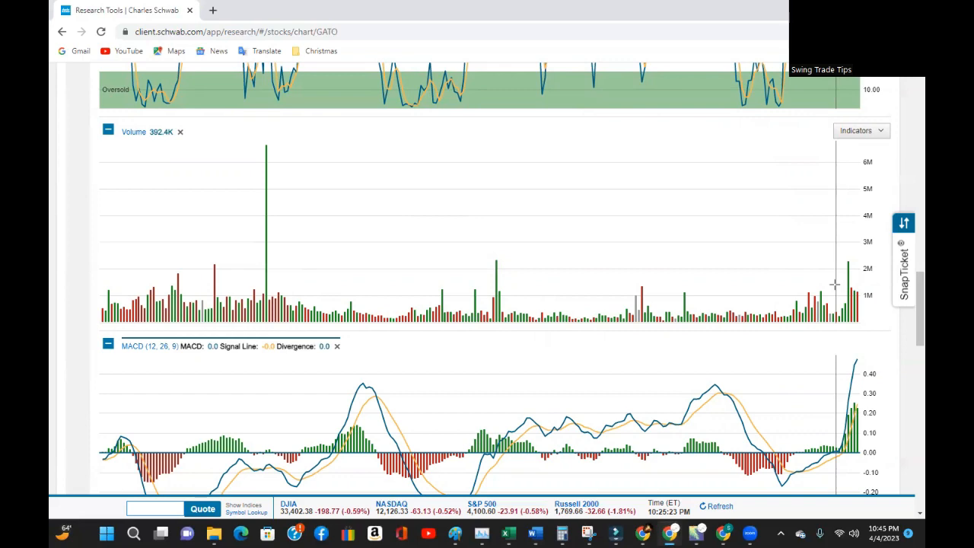
pyautogui.scroll(-3)
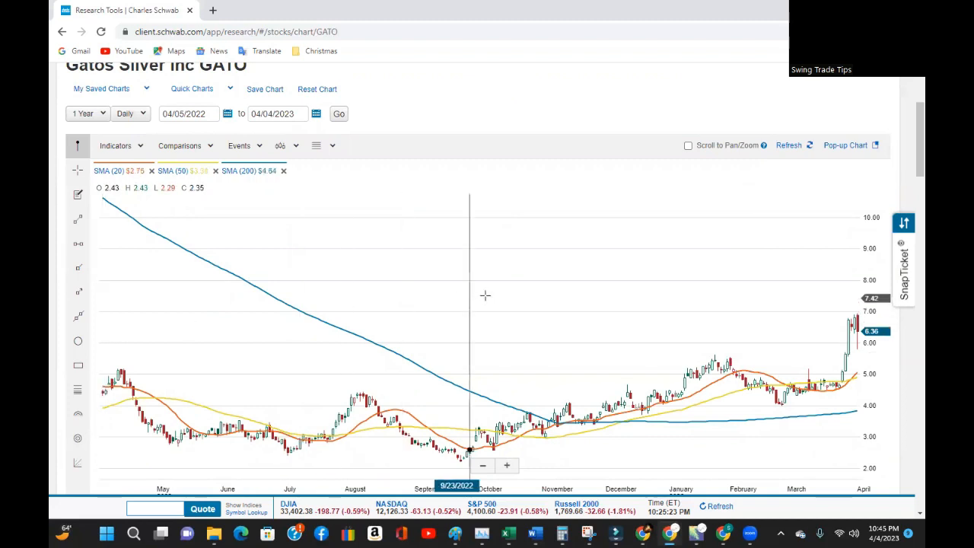
pyautogui.moveTo(582, 251)
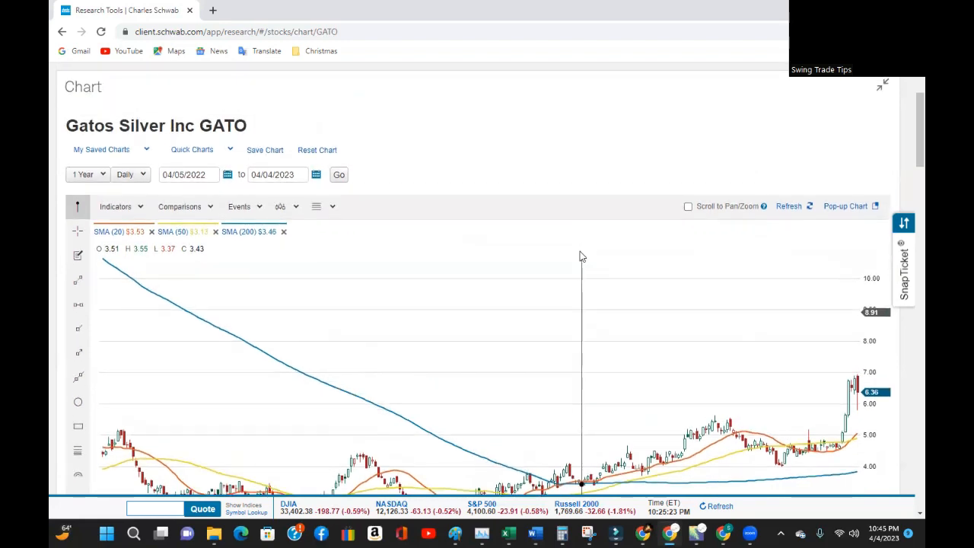
pyautogui.moveTo(594, 257)
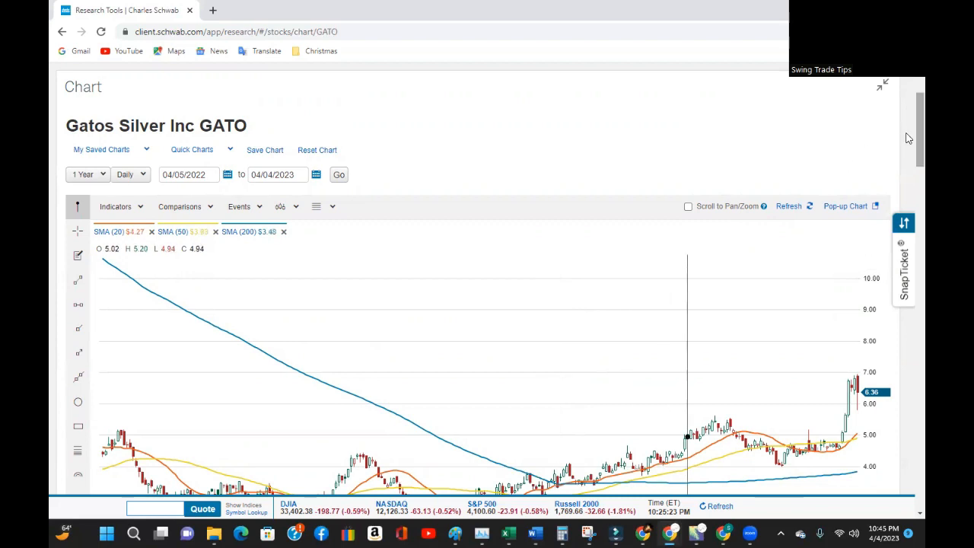
pyautogui.scroll(-3)
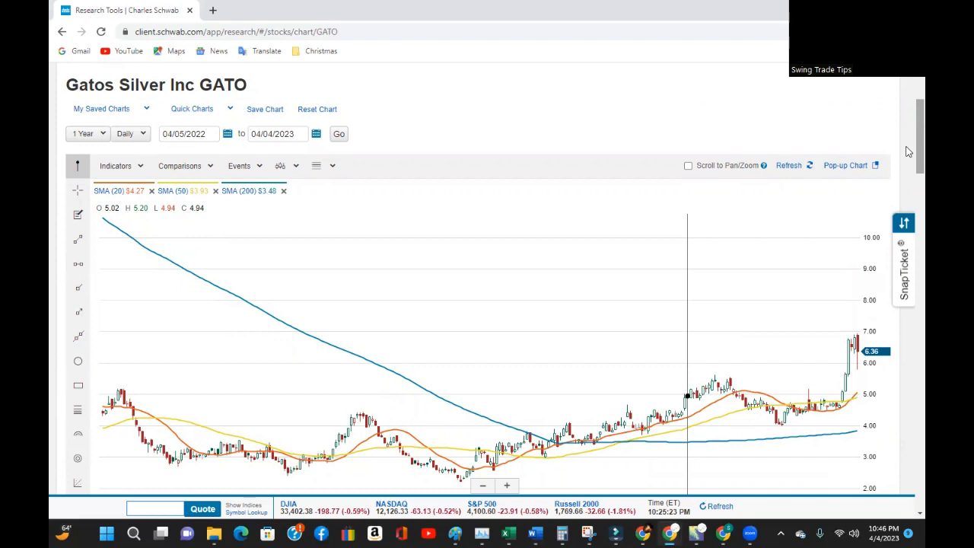
pyautogui.moveTo(907, 152)
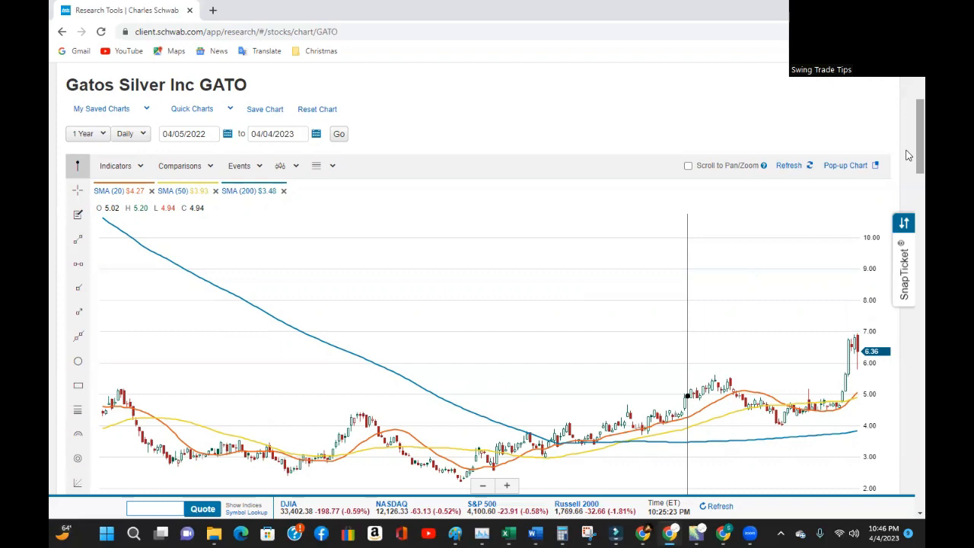
pyautogui.moveTo(874, 157)
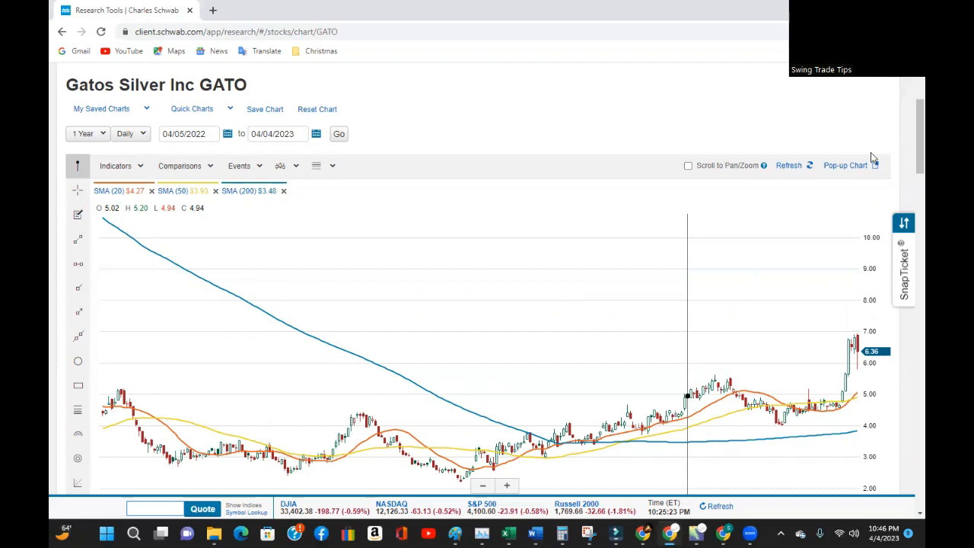